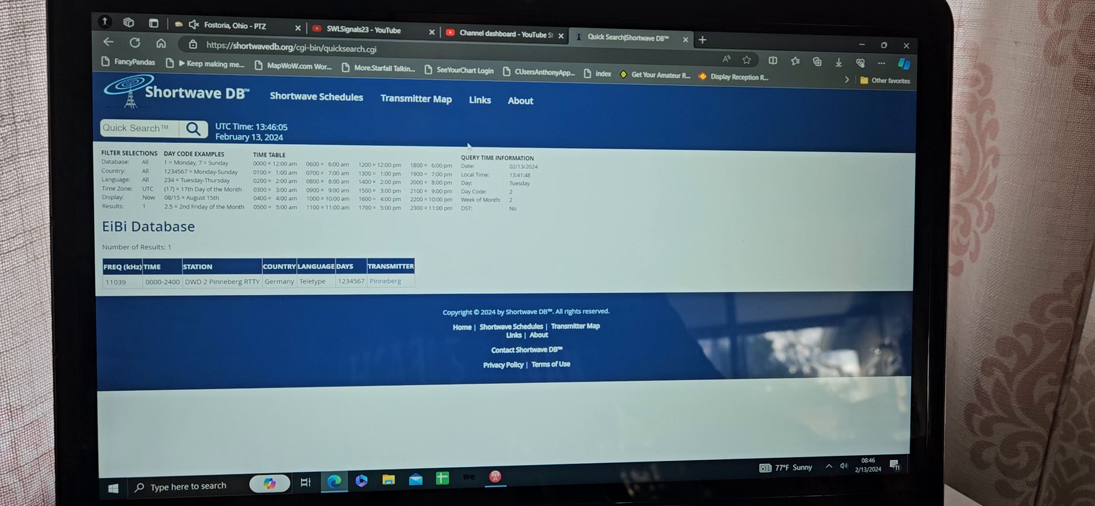
- Search Shortwave DB for the saved 11030 kHz entry, identifying VMC Charleville Met Fax
left_click(138, 128)
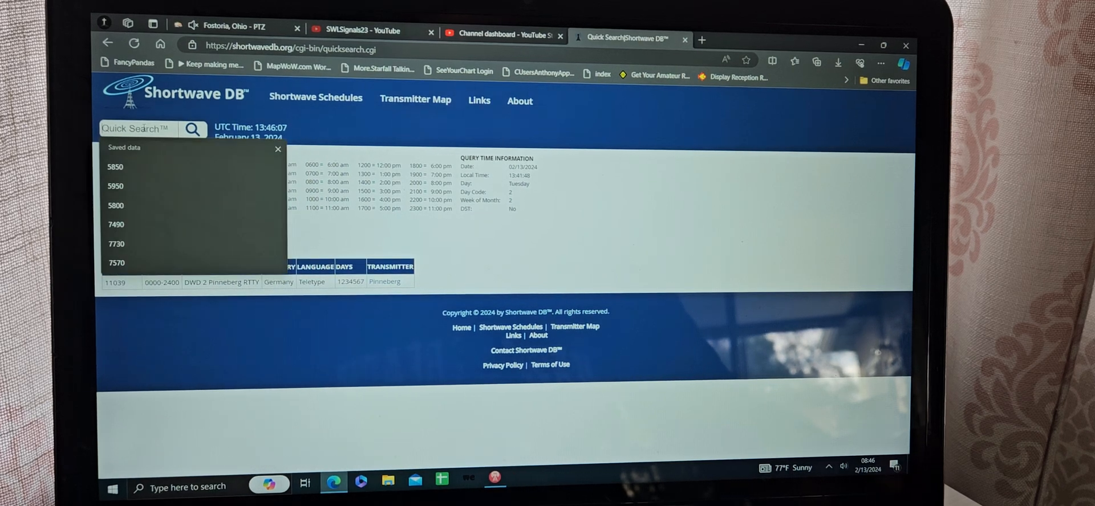
type("110")
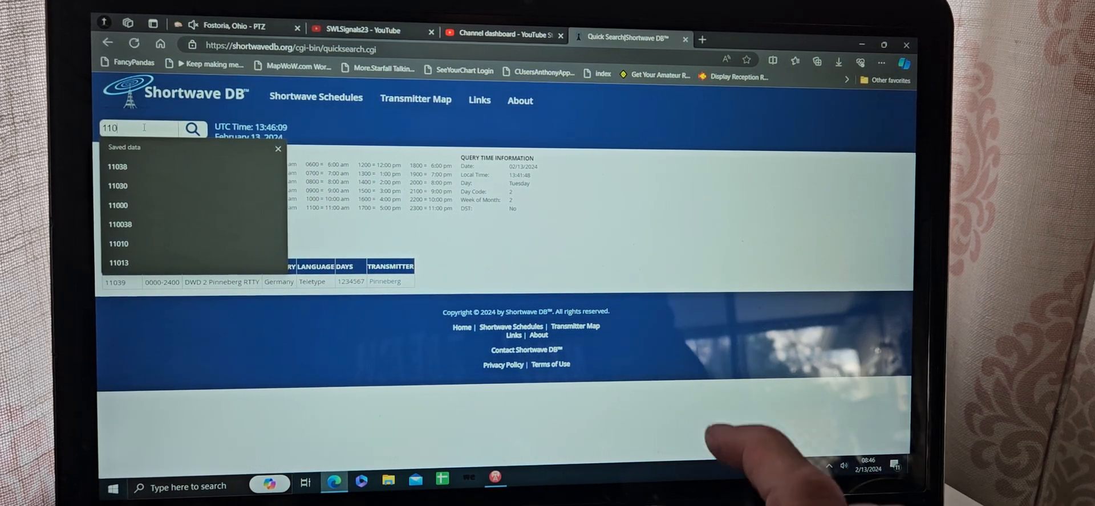
left_click(118, 185)
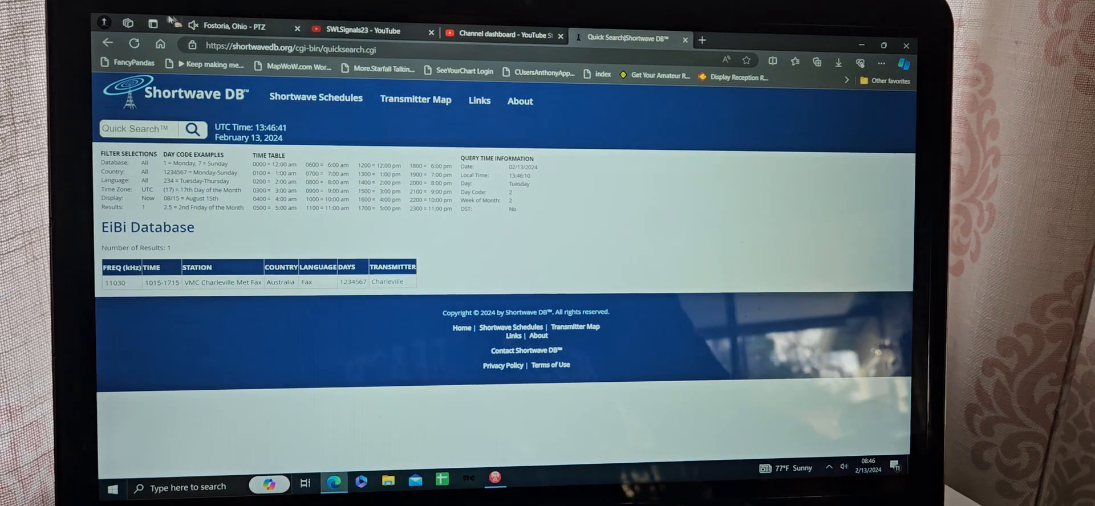
type("11.518.000")
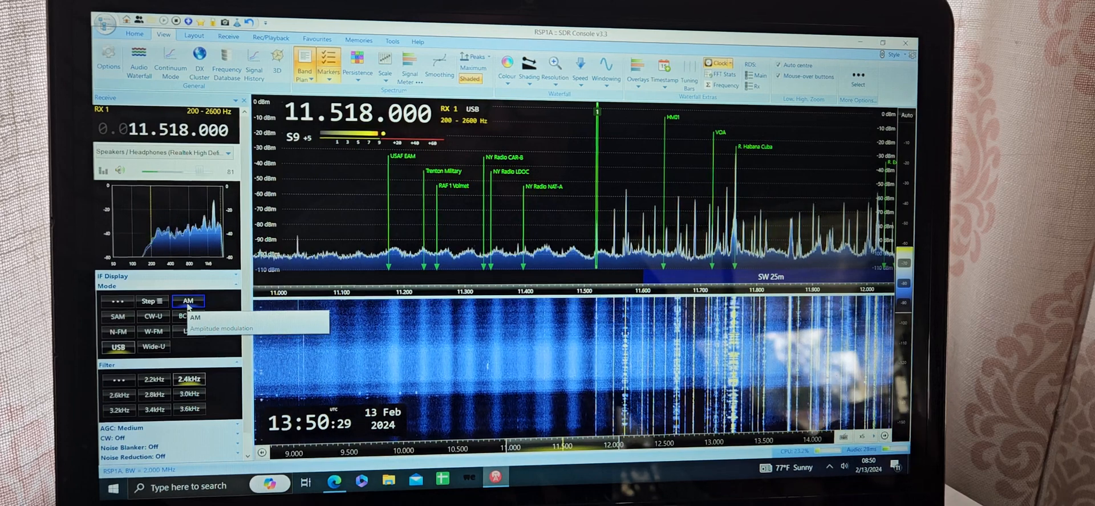
- Switch the receiver on 11.518 MHz to AM mode
left_click(189, 301)
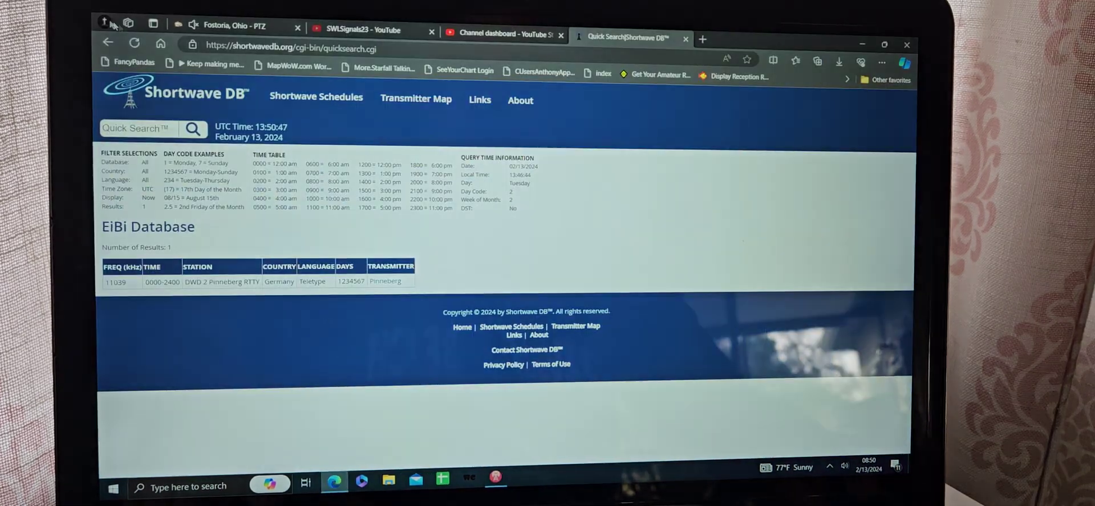
- Enter 11550 kHz in Quick Search to look up its stations
type("11")
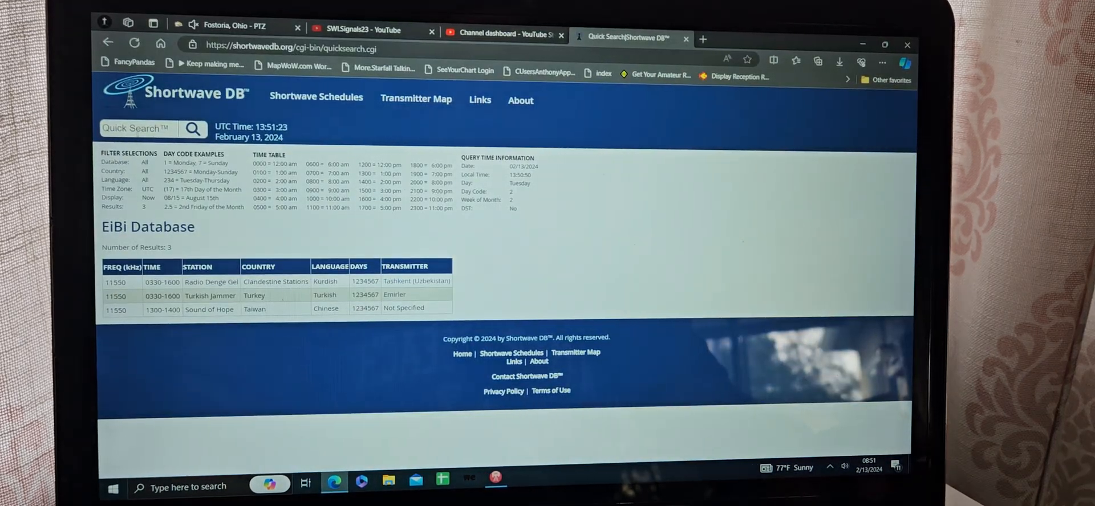
- Look up 11570, 11600 and 11620 kHz, finding Adventist World Radio on 11620
type("11570")
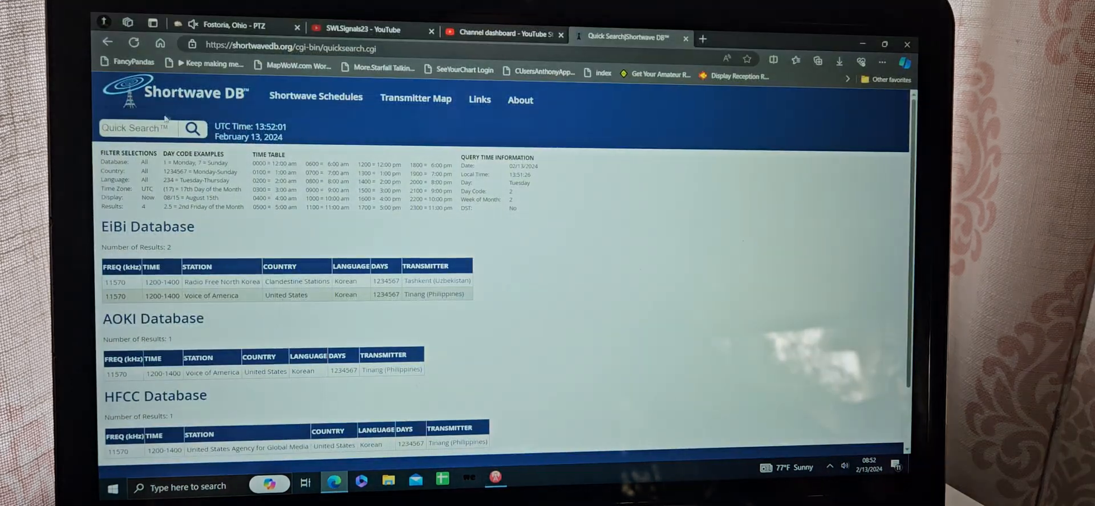
type("1160")
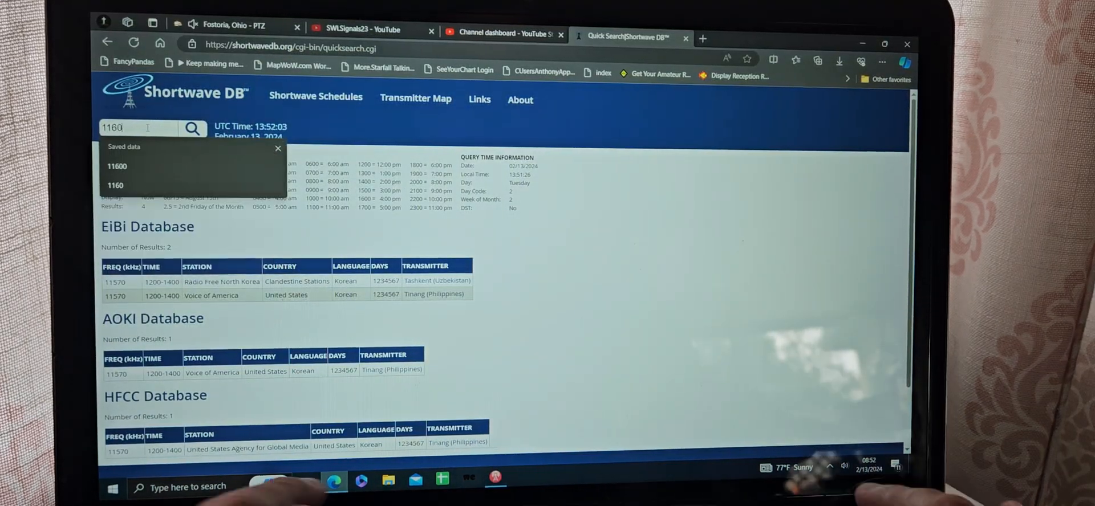
left_click(117, 166)
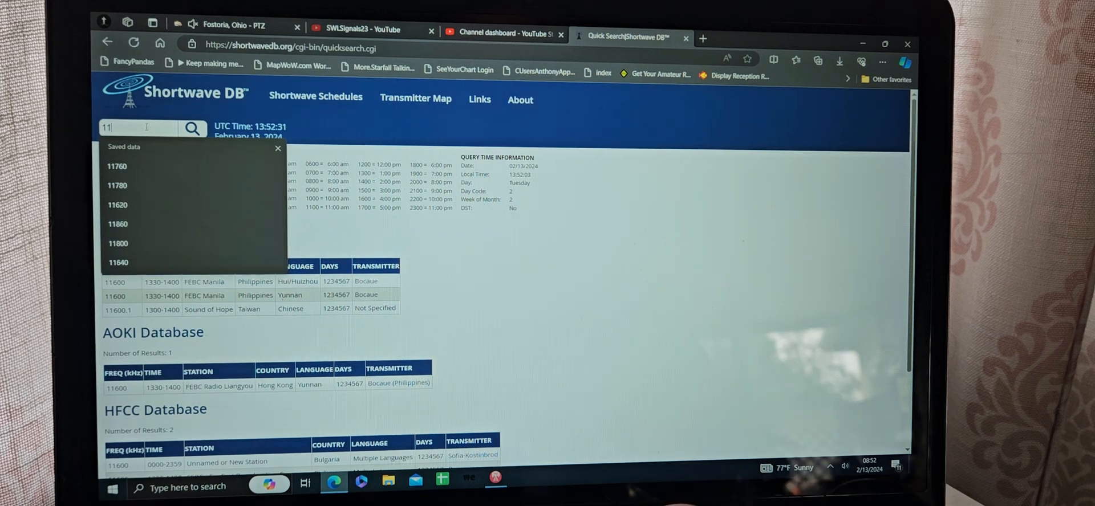
left_click(116, 206)
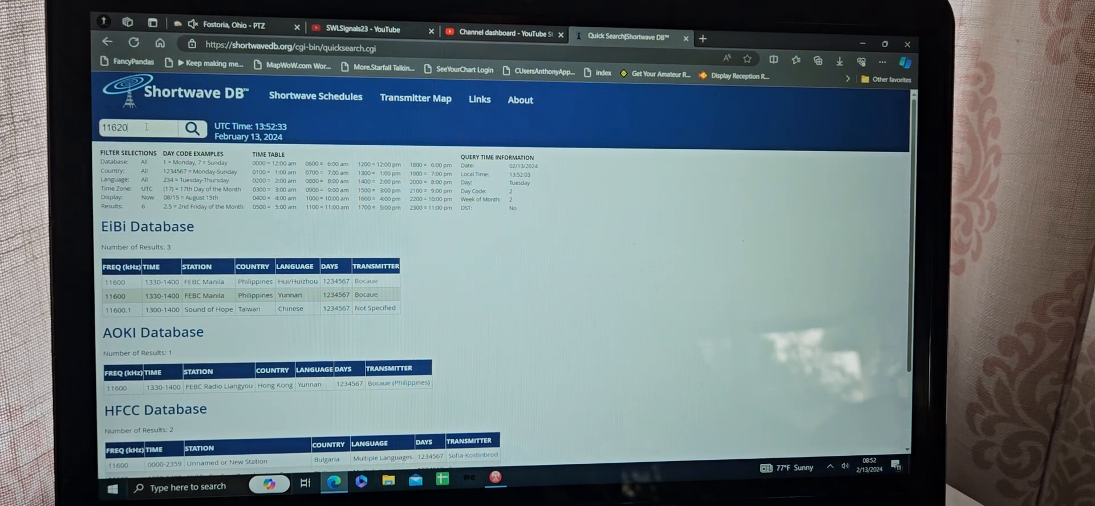
left_click(192, 128)
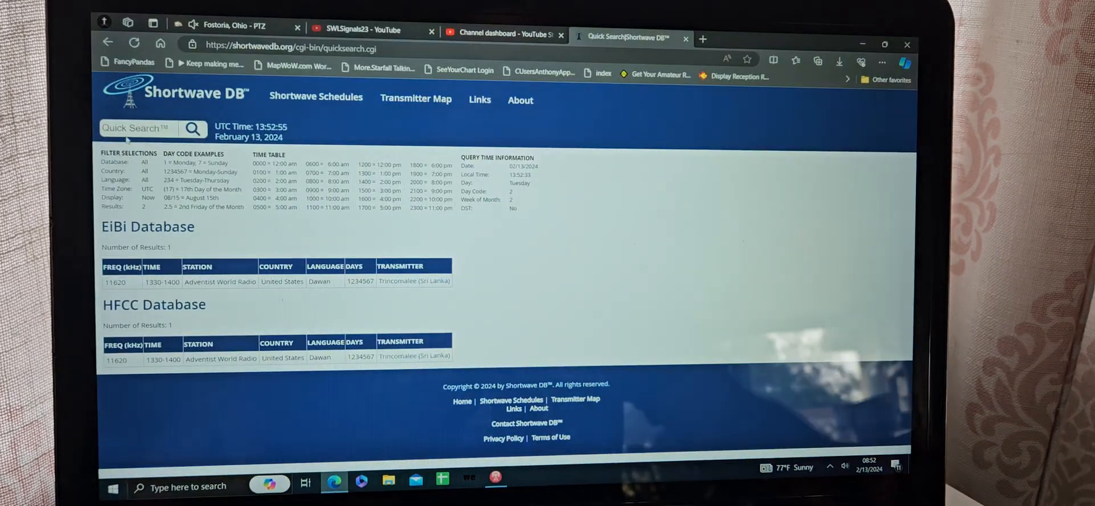
- Enter 1166 in Quick Search to begin the next frequency lookup
type("1166")
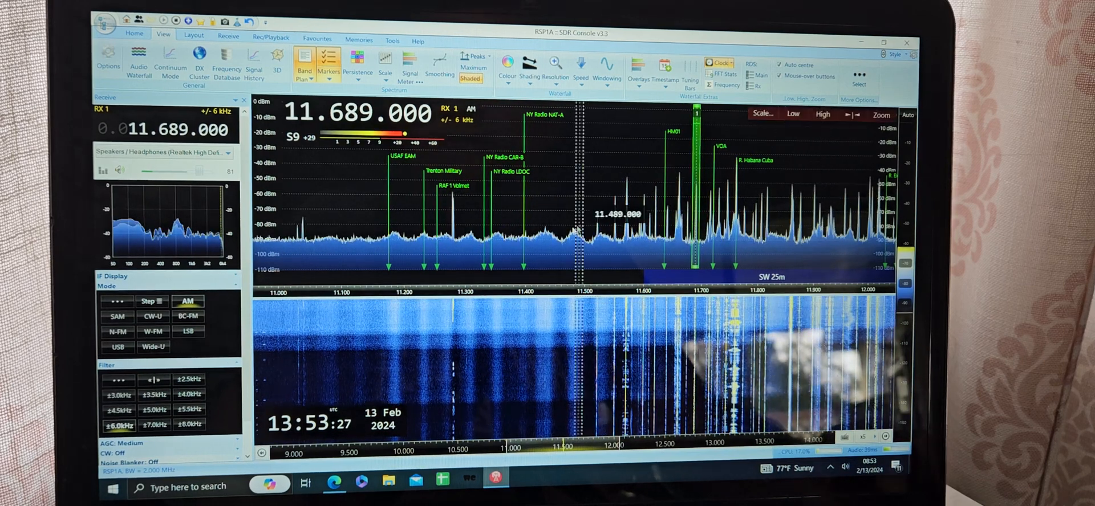
- Set the receiver on 11.689 MHz to upper sideband
left_click(117, 347)
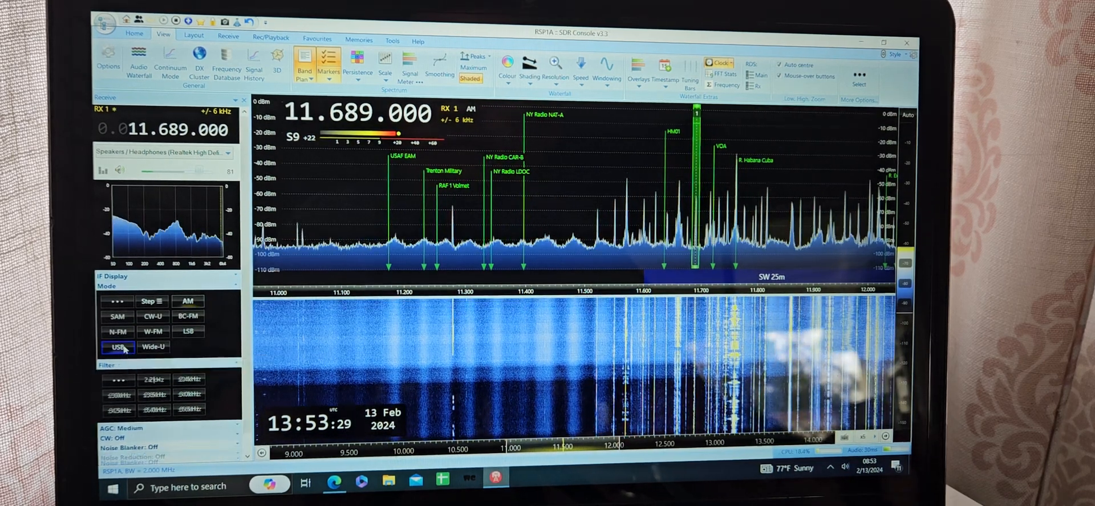
left_click(117, 347)
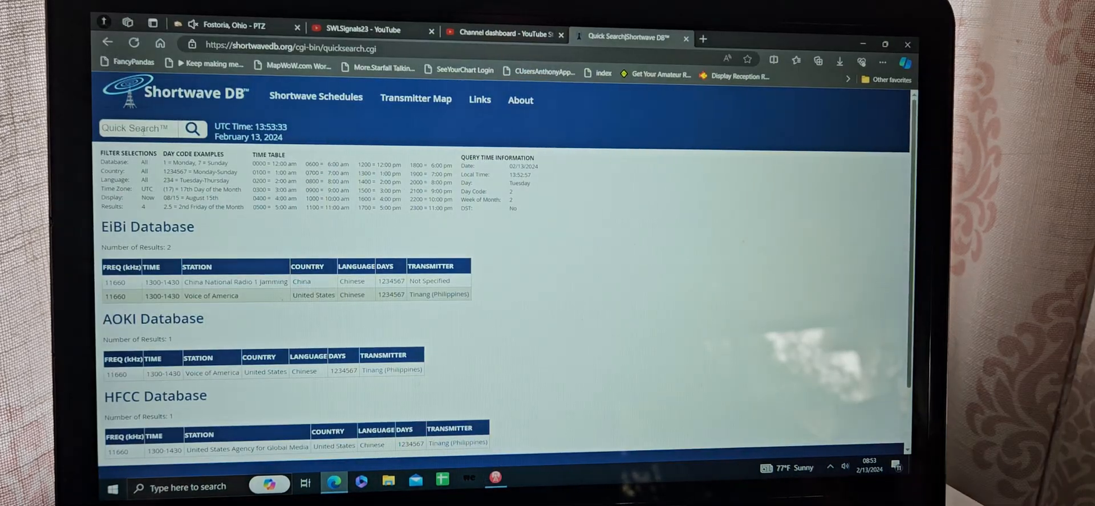
- Search Shortwave DB for 11689 kHz
type("11689")
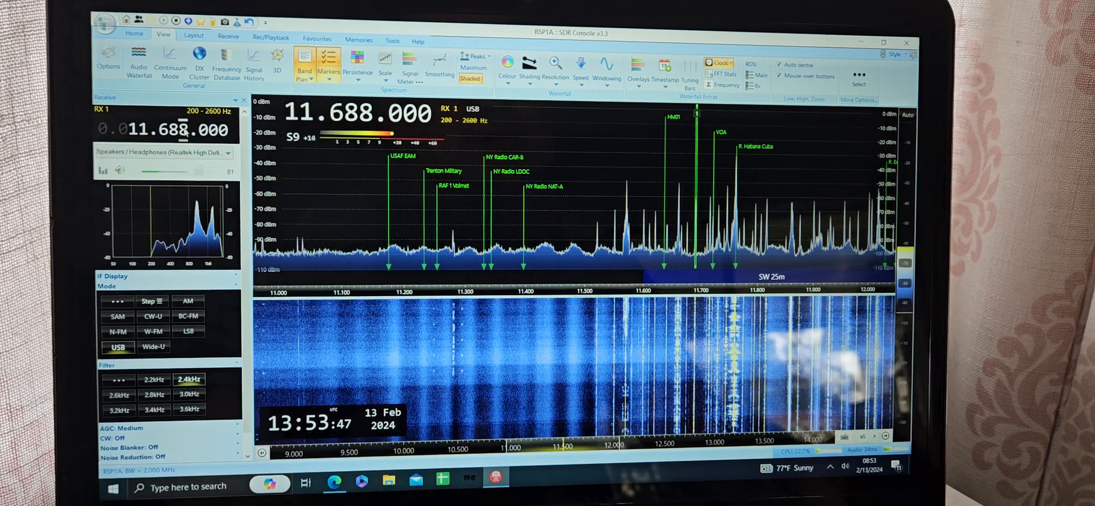
- Listen to 11.688 MHz USB, then return to the 11688 kHz Shortwave DB results
left_click(188, 317)
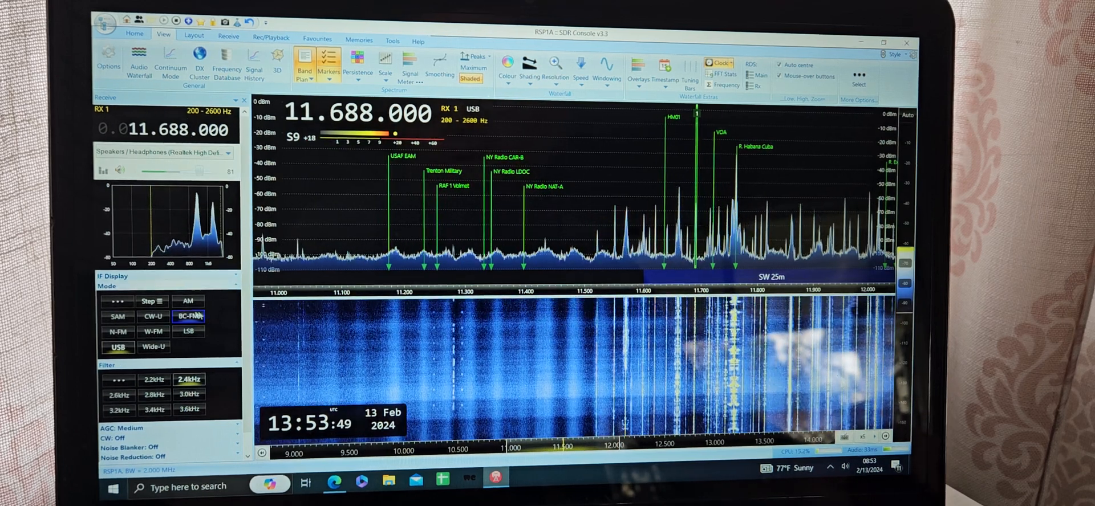
left_click(188, 301)
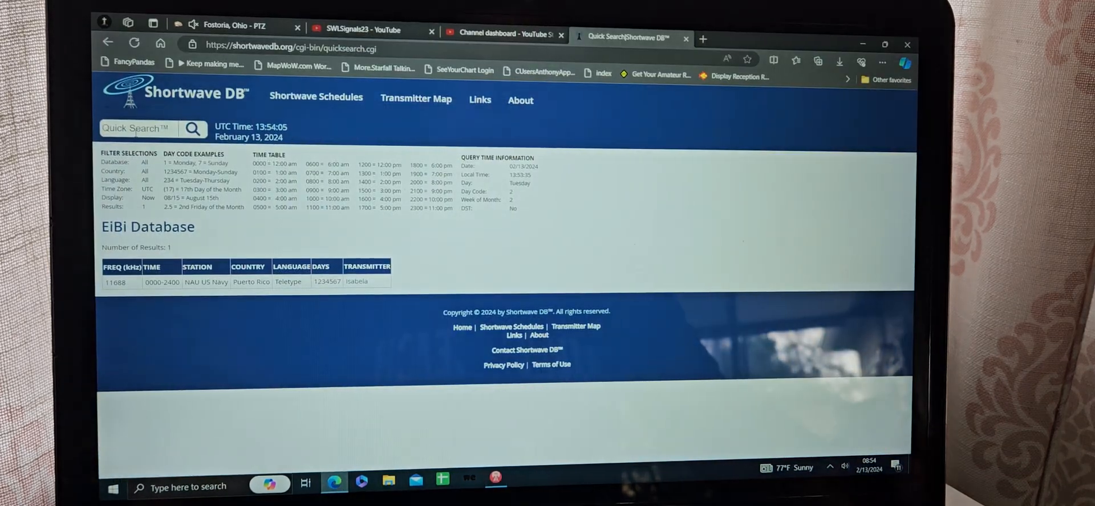
- Run a Shortwave DB search for 11715 kHz
type("11715")
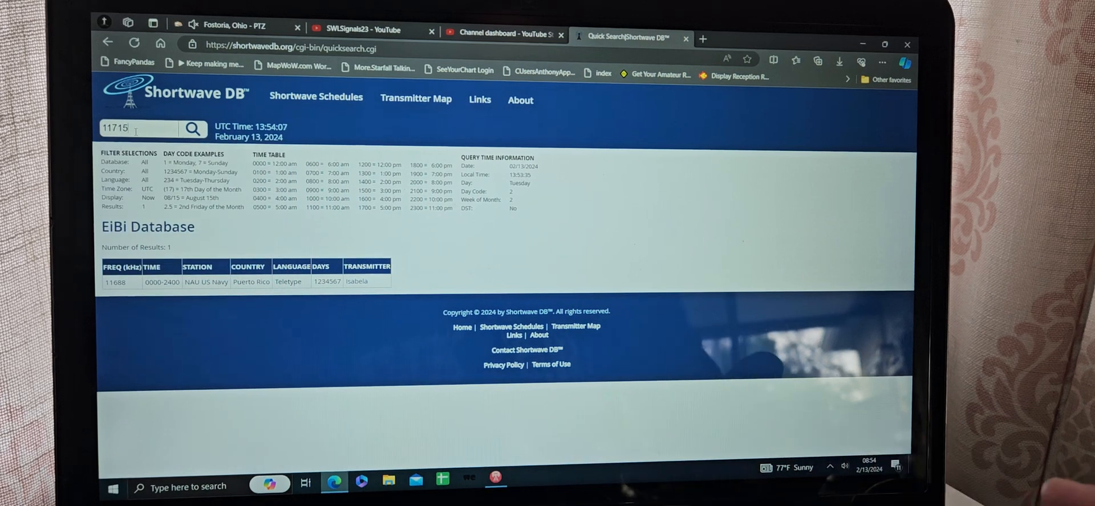
left_click(193, 129)
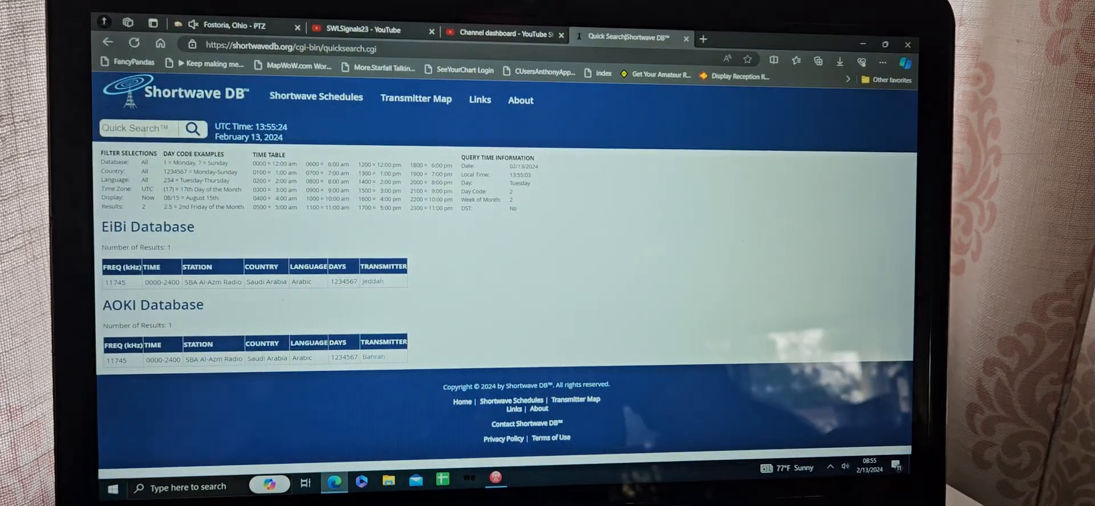
- Search 11755 kHz, then 11760 kHz, listing China Radio International and Radio Havana Cuba
type("11755")
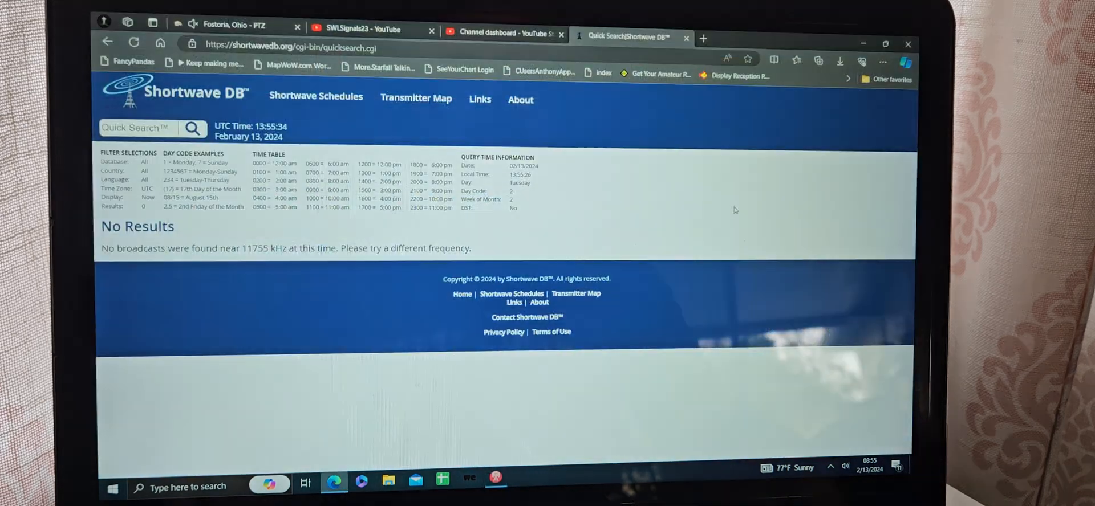
left_click(137, 128)
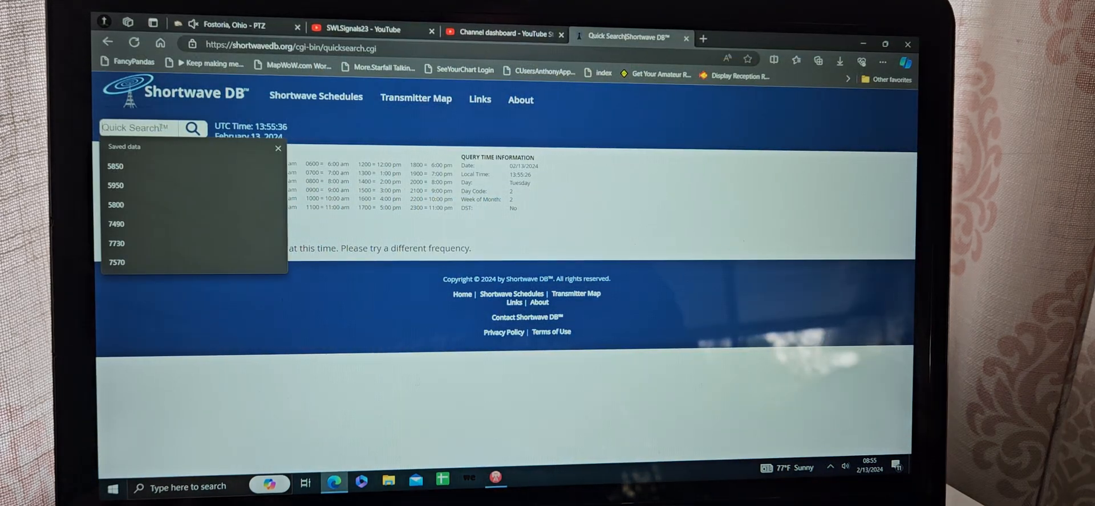
type("11760")
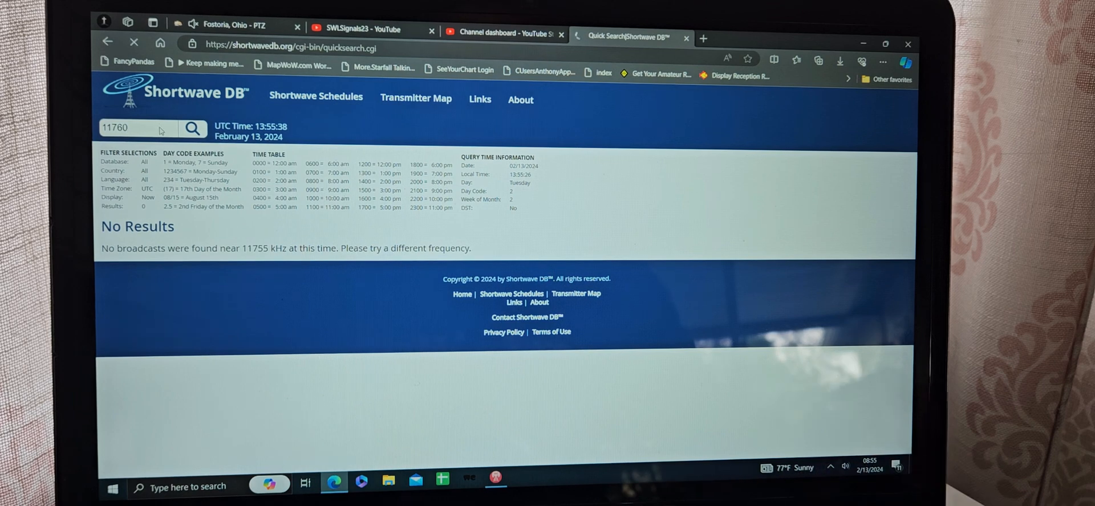
left_click(193, 129)
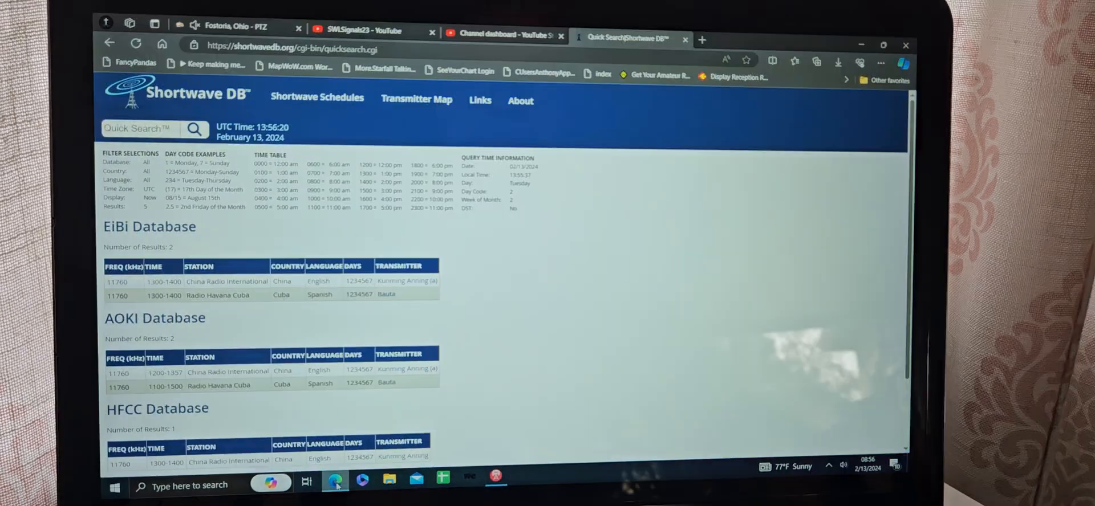
- Start a new Quick Search for 11810 kHz, finding KBS World Radio in Russian
left_click(139, 128)
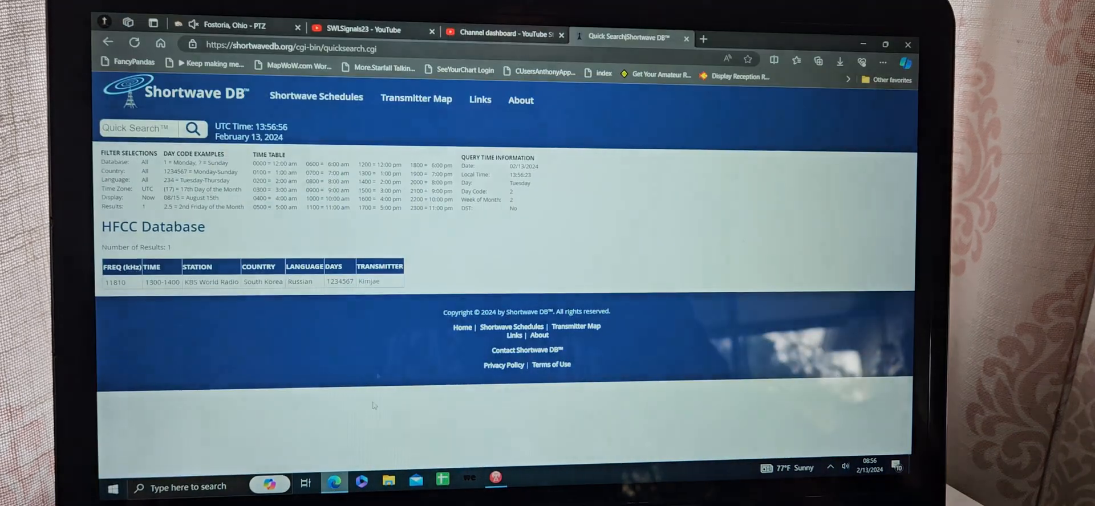
- Return to SDR Console v3, tuned to 11.853 MHz in AM
left_click(137, 129)
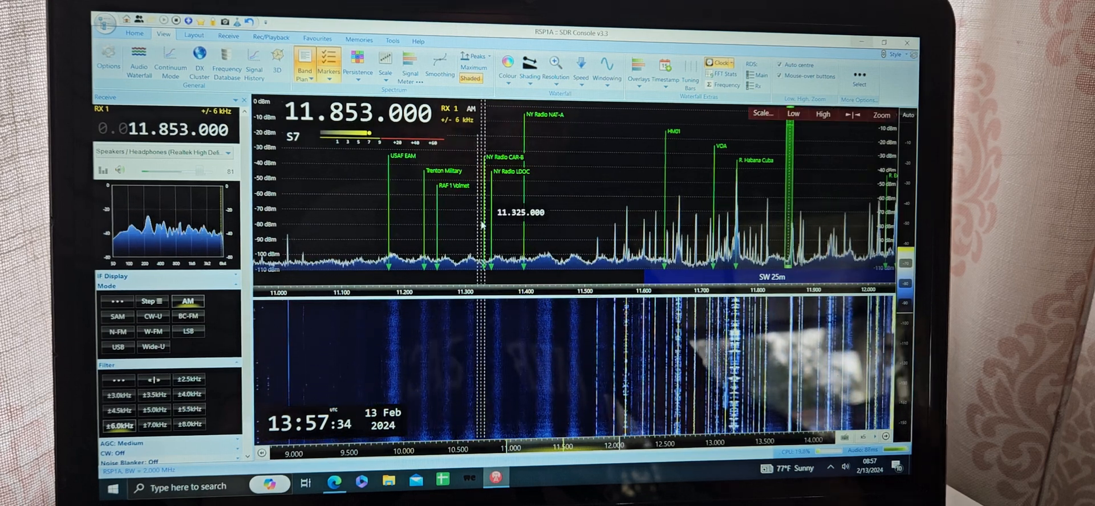
- Switch the receiver to USB at 11.860 MHz, then bring Shortwave DB back
left_click(117, 348)
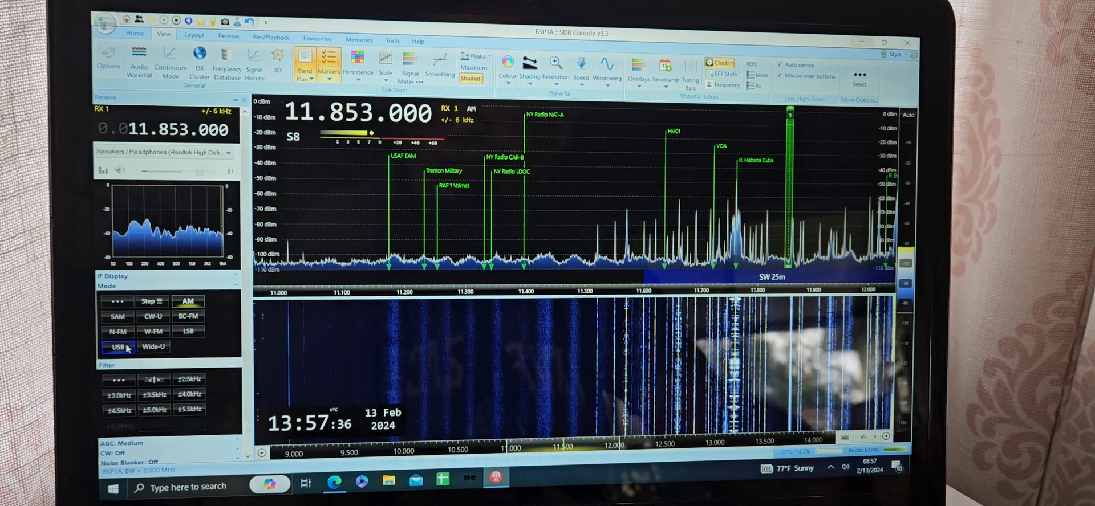
left_click(117, 347)
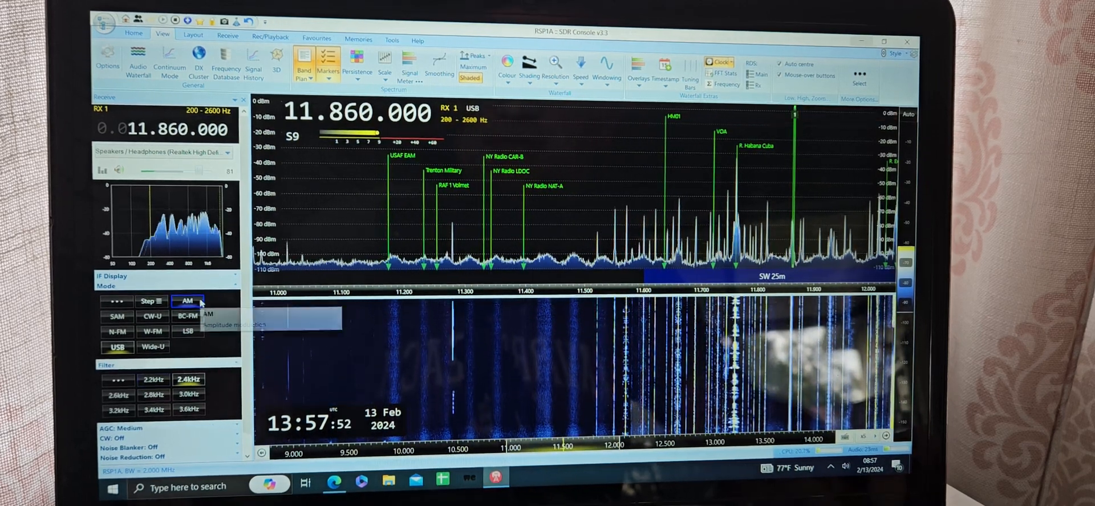
left_click(188, 301)
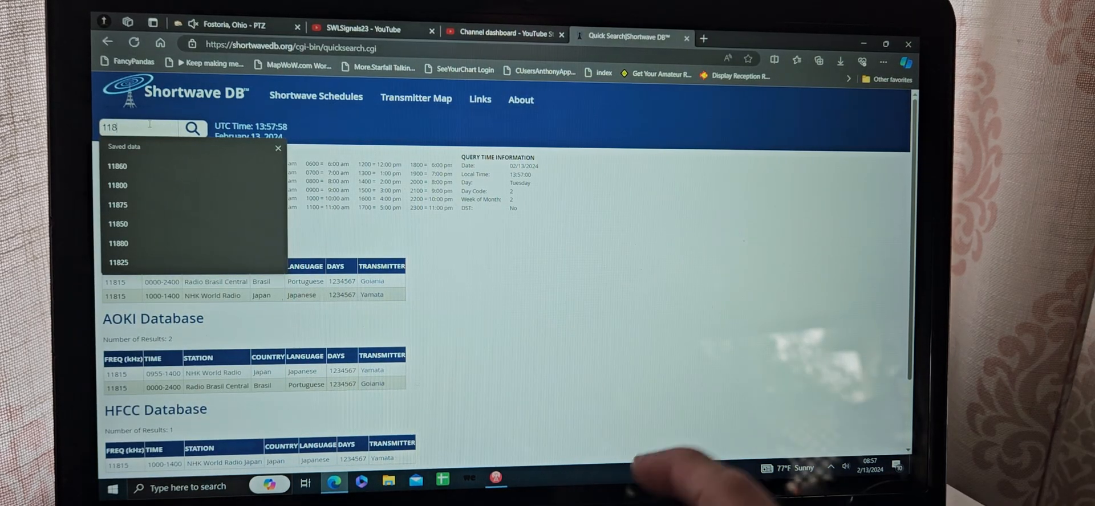
- Search the saved 11860 kHz entry, finding Republic of Yemen Radio in Arabic
left_click(122, 166)
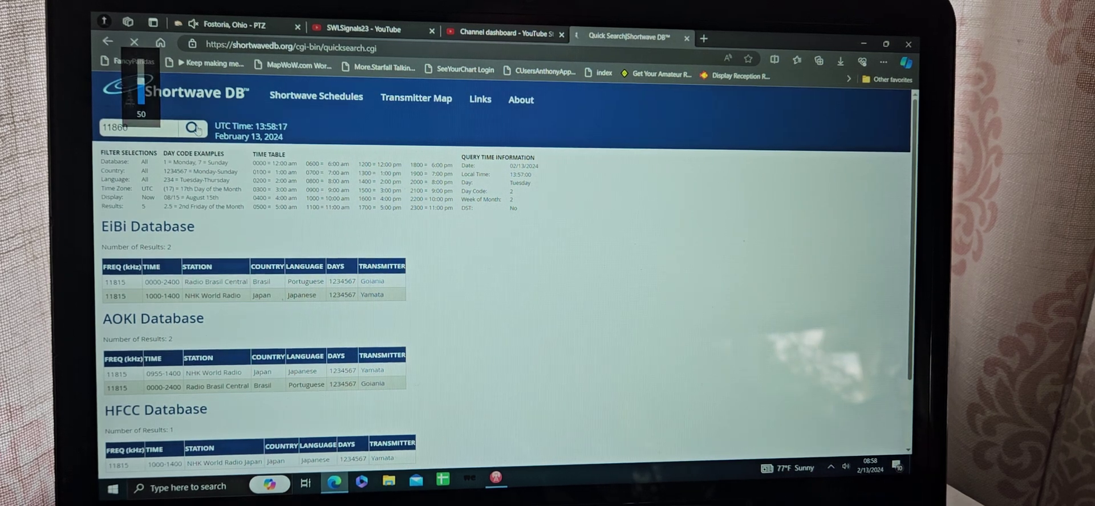
left_click(193, 128)
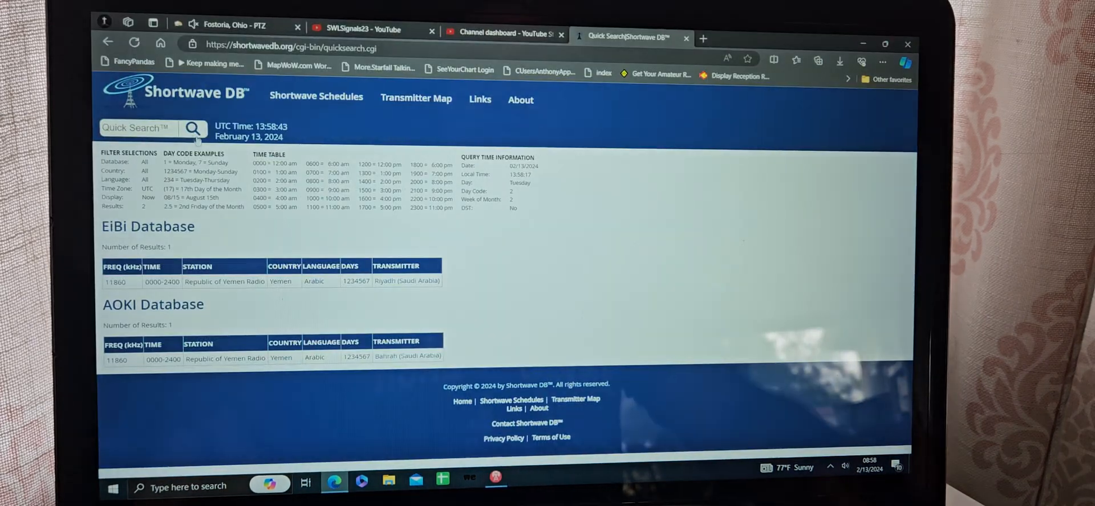
- Enter 1187 in Quick Search and pick a saved frequency near 11870 kHz
type("1187")
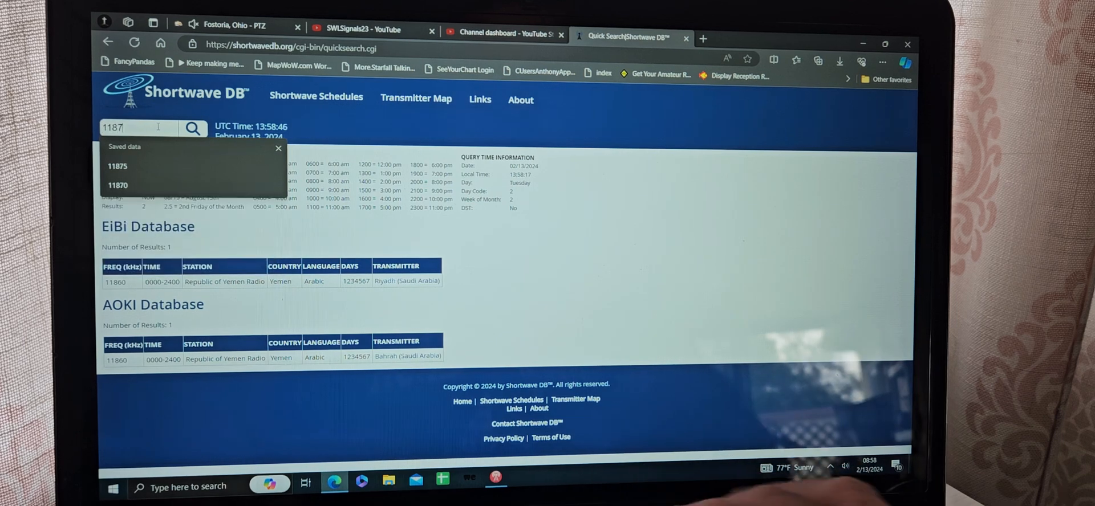
left_click(117, 166)
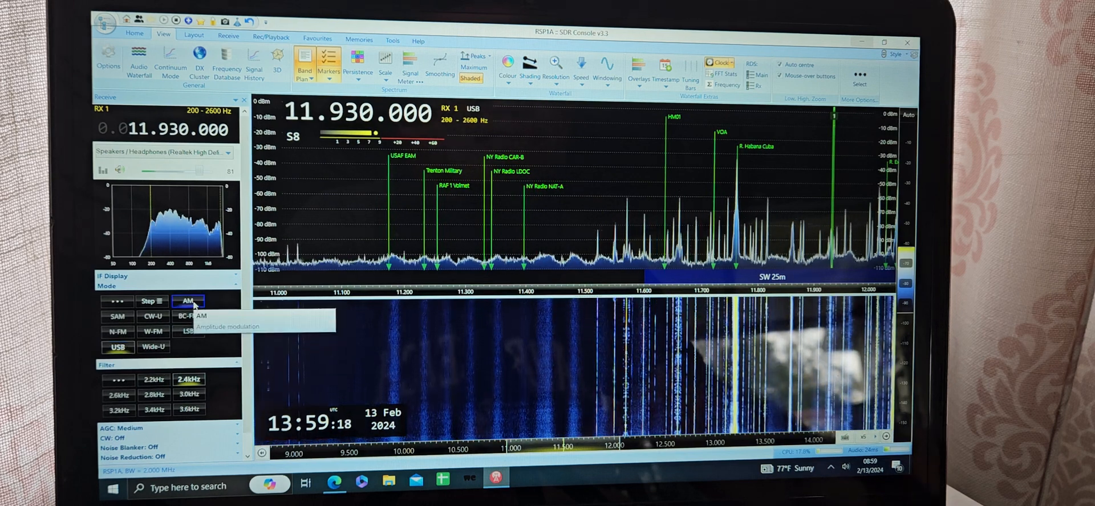
- Switch to the Shortwave DB browser tab to look up 11955 kHz
left_click(189, 301)
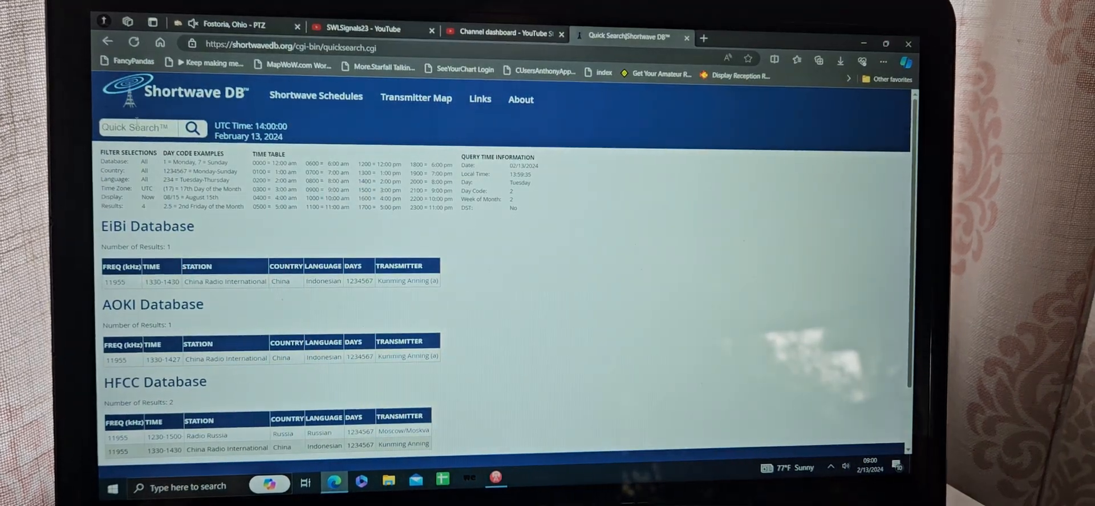
- Search 11995 kHz (BBC Dari) and near 12000 kHz, then re-enter 11995
type("11995")
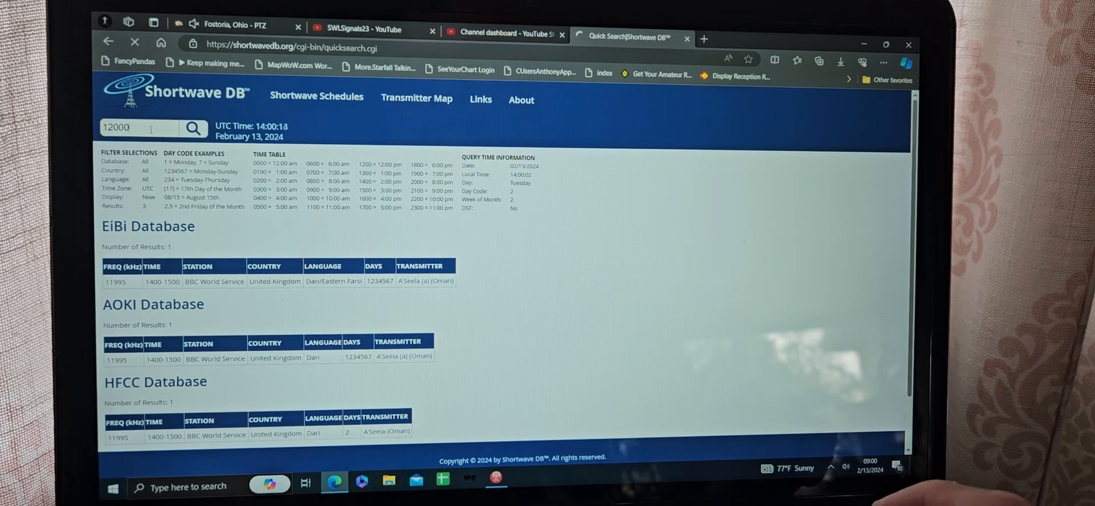
left_click(193, 127)
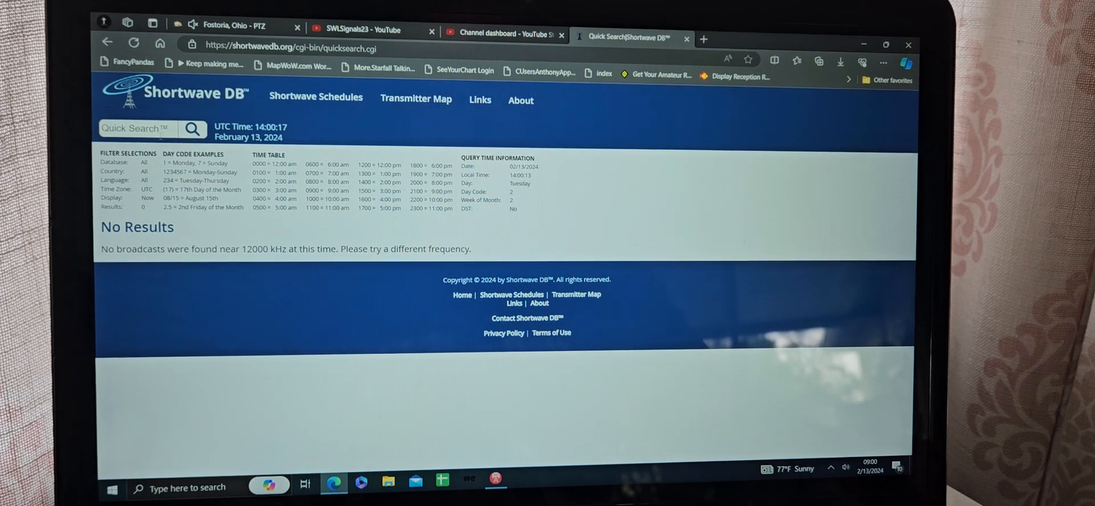
type("11995")
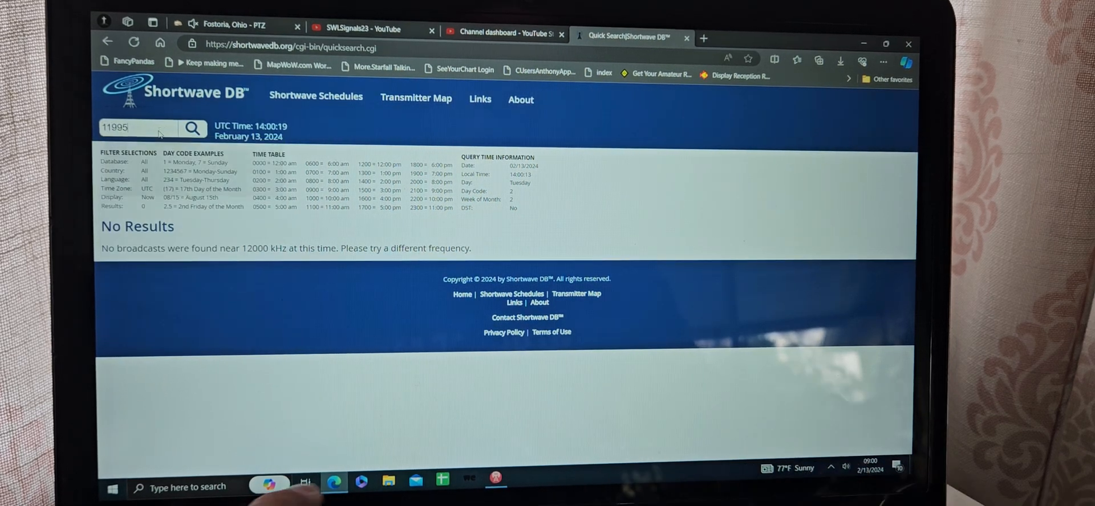